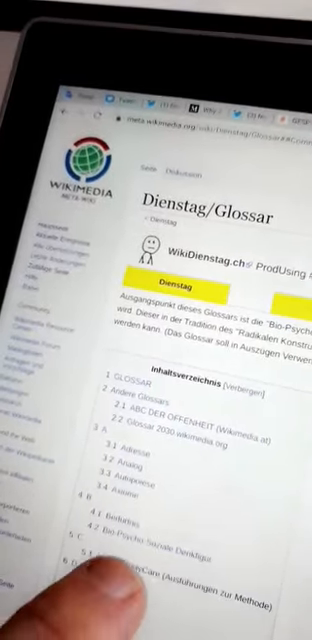
scroll("down", 3)
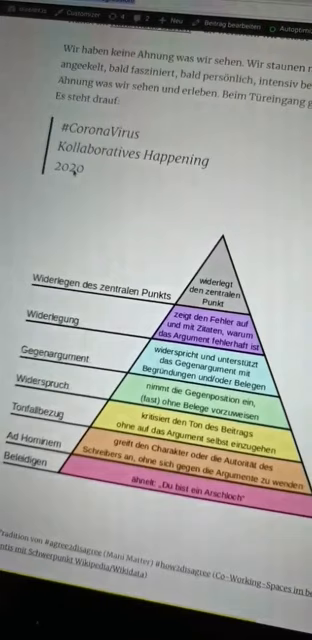
scroll("down", 3)
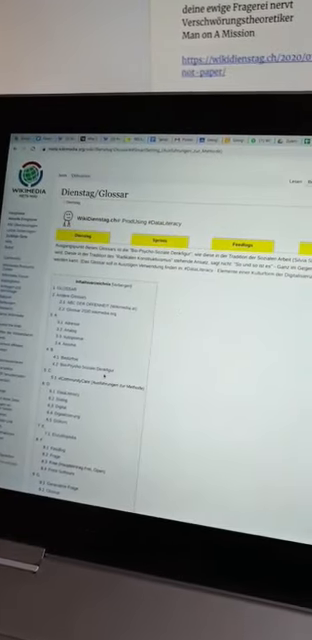
scroll("down", 3)
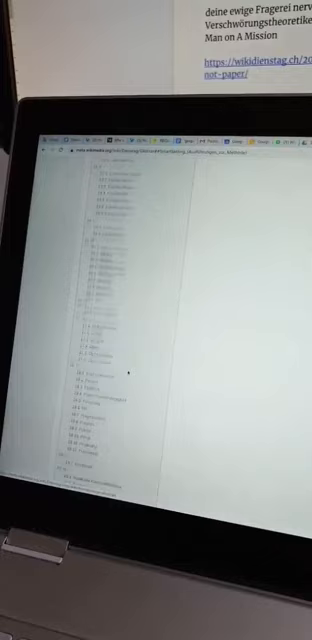
scroll("down", 3)
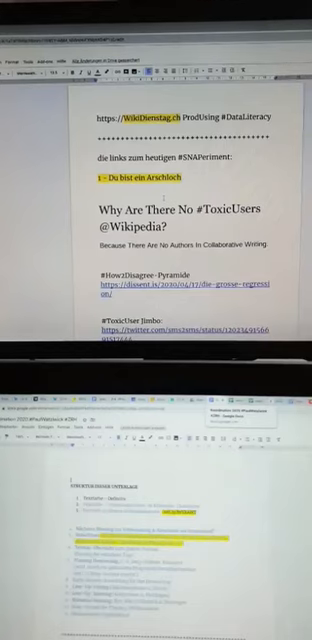
scroll("down", 3)
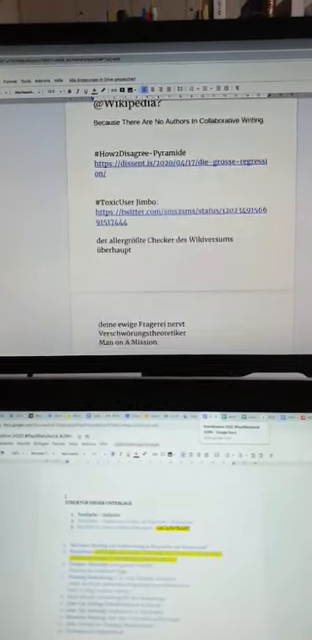